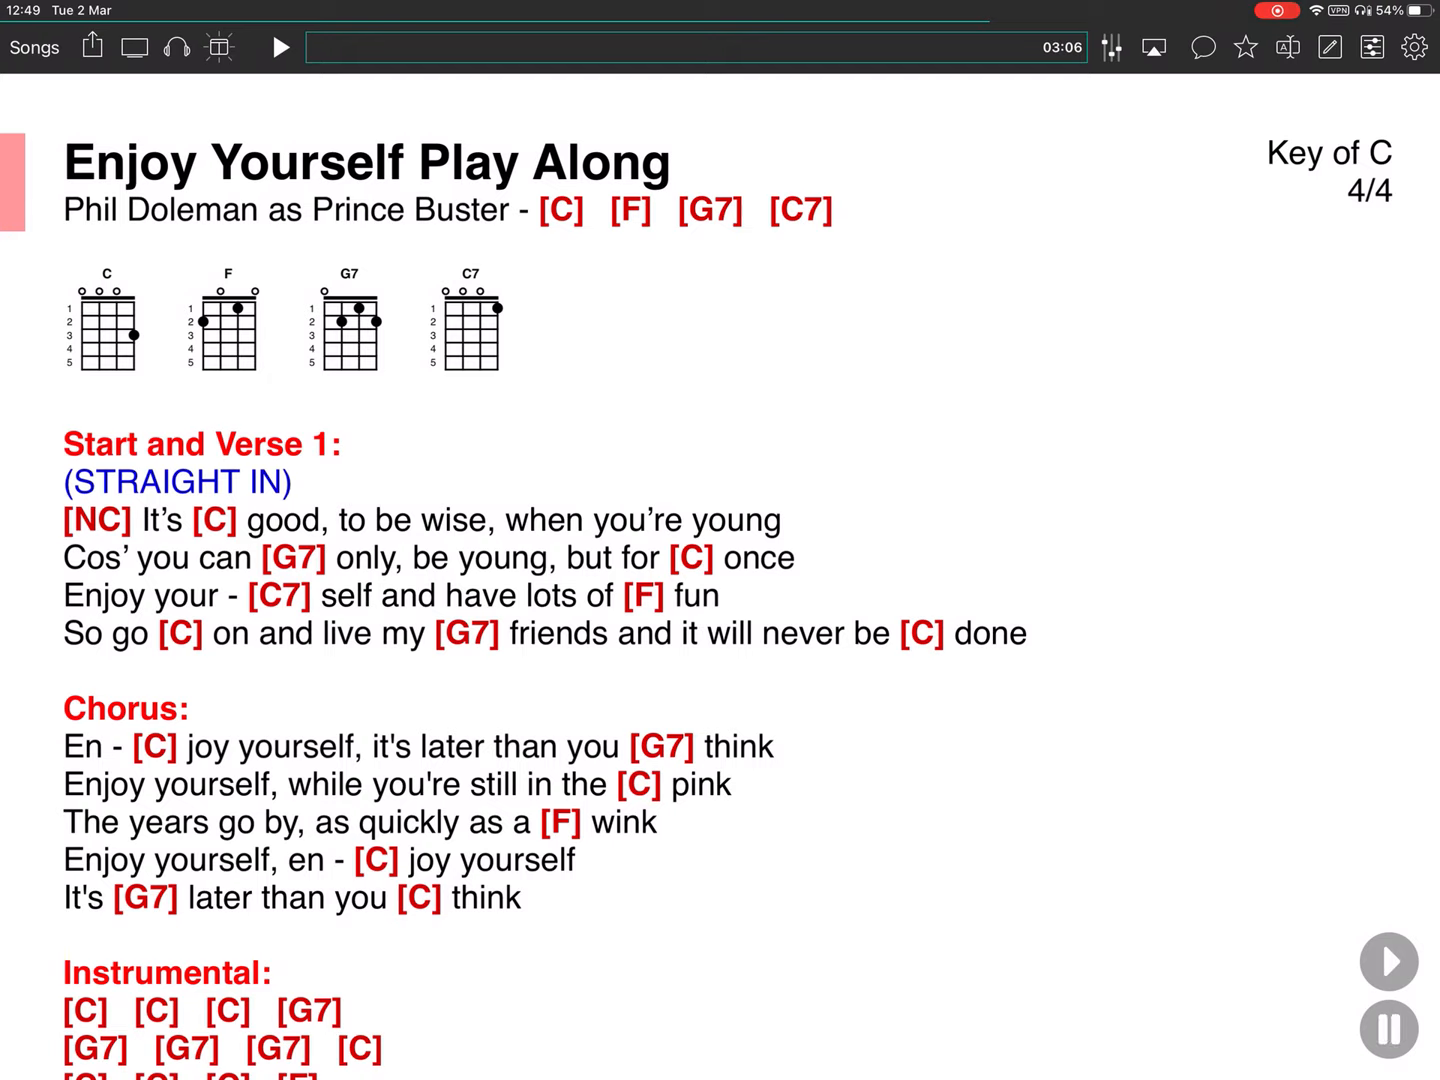
Step: Play the 'Enjoy Yourself Play Along' backing track against the ukulele chord chart
click(281, 47)
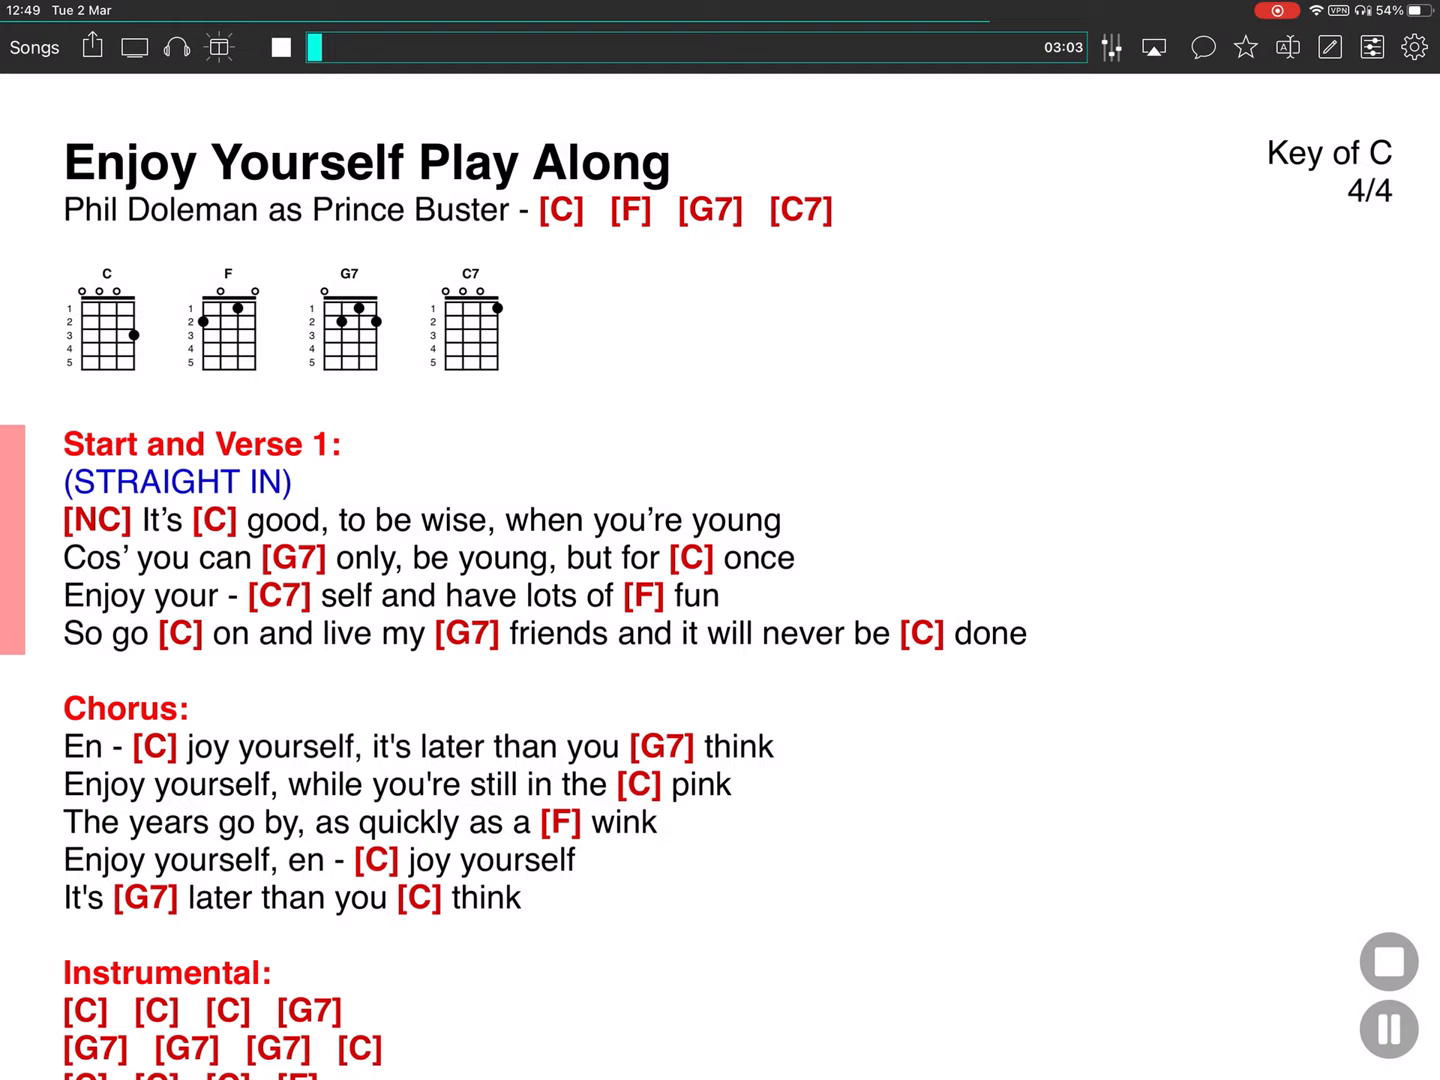